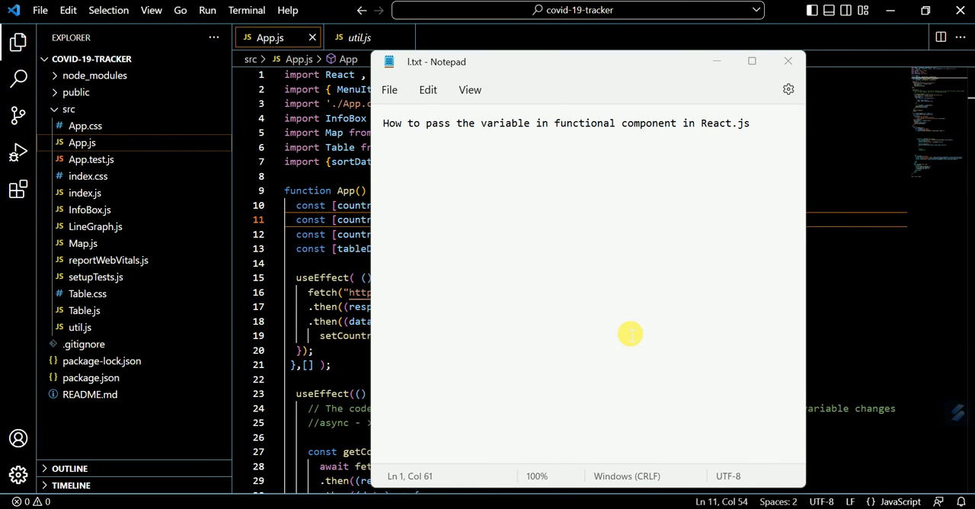
{"action": "mouse_move", "coordinate": [664, 268]}
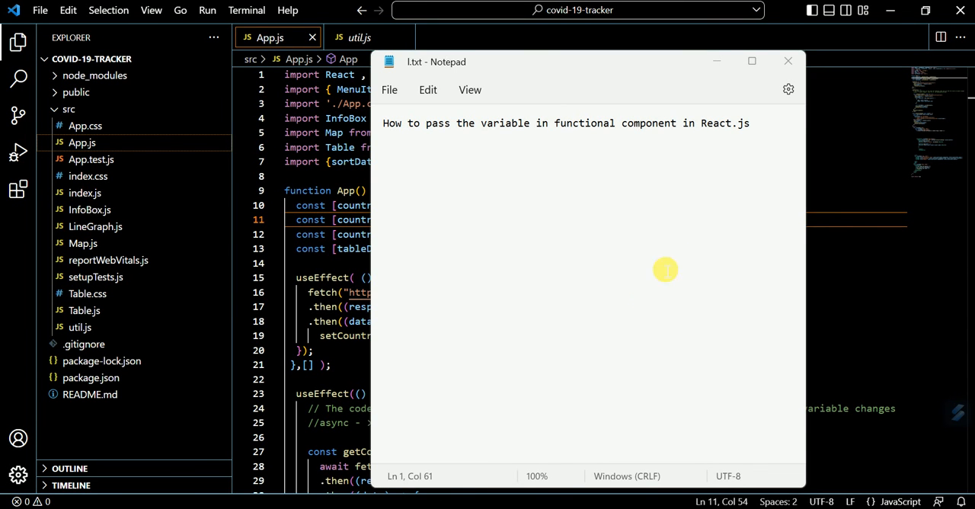
{"action": "mouse_move", "coordinate": [755, 138]}
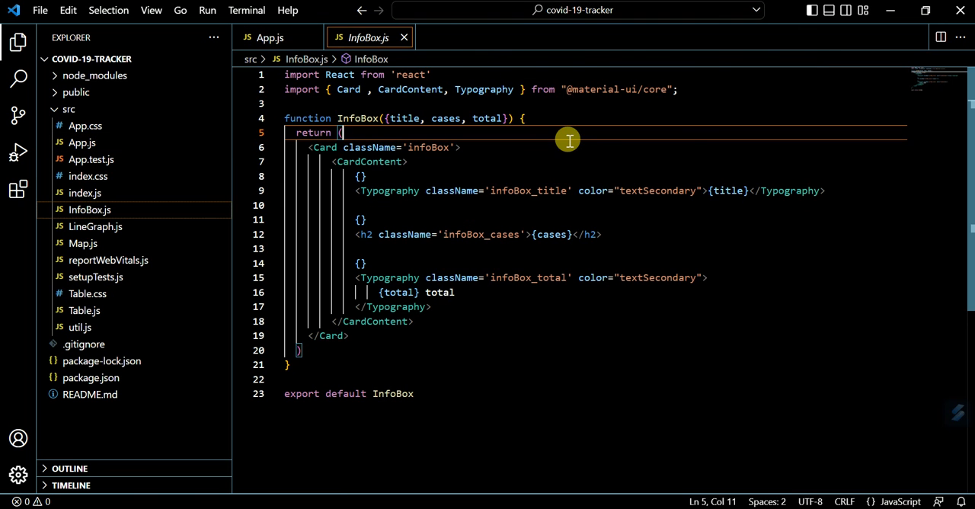
{"action": "mouse_move", "coordinate": [380, 37]}
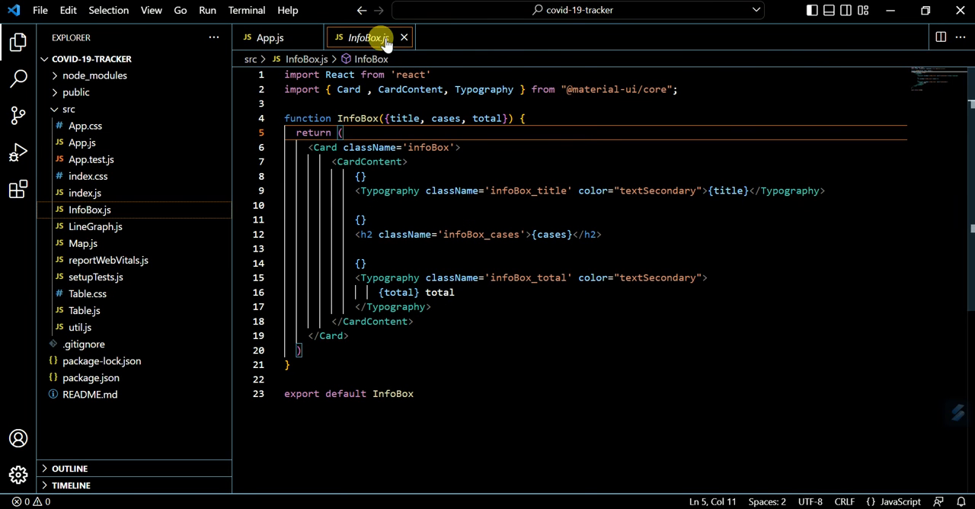
{"action": "mouse_move", "coordinate": [395, 103]}
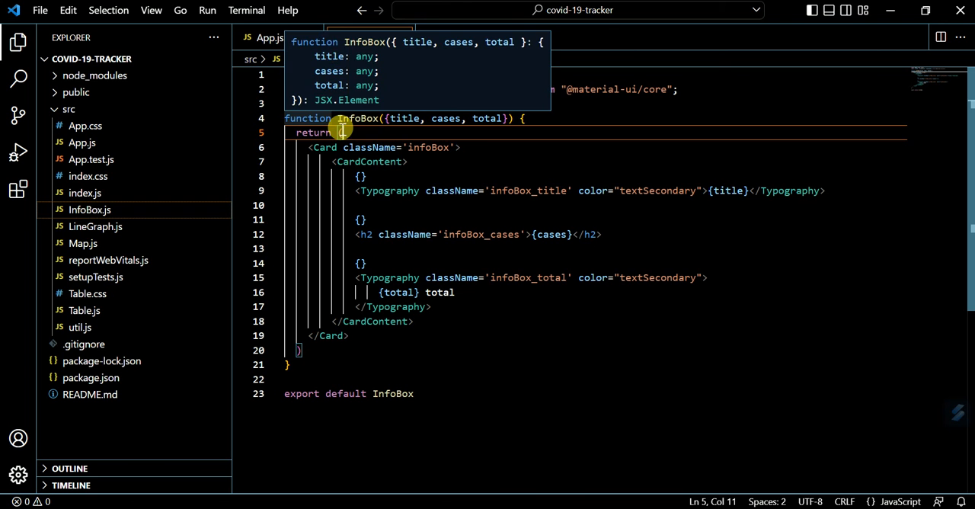
{"action": "mouse_move", "coordinate": [432, 128]}
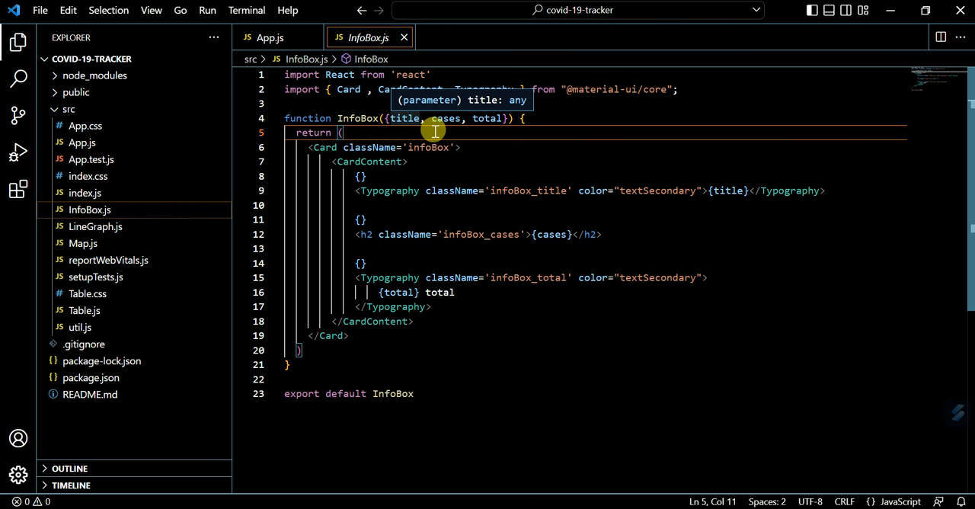
{"action": "mouse_move", "coordinate": [397, 138]}
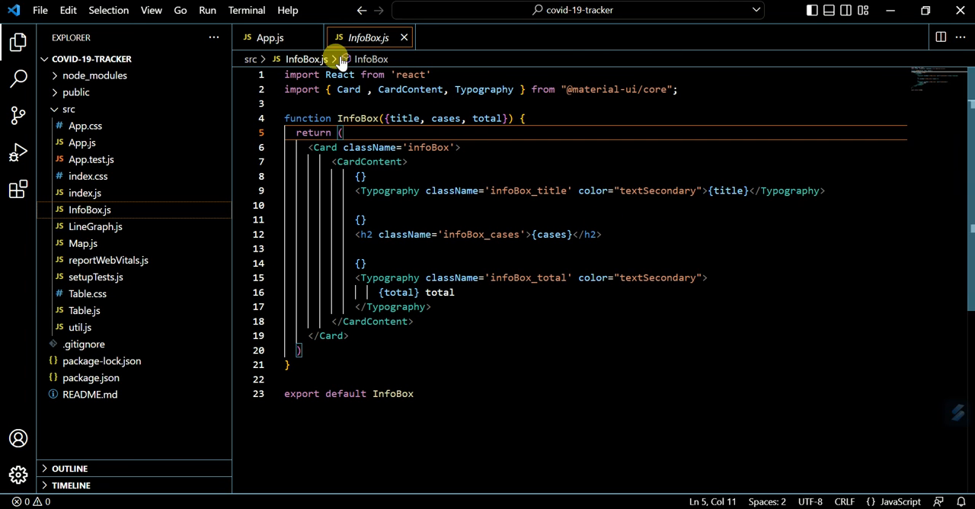
{"action": "mouse_move", "coordinate": [378, 58]}
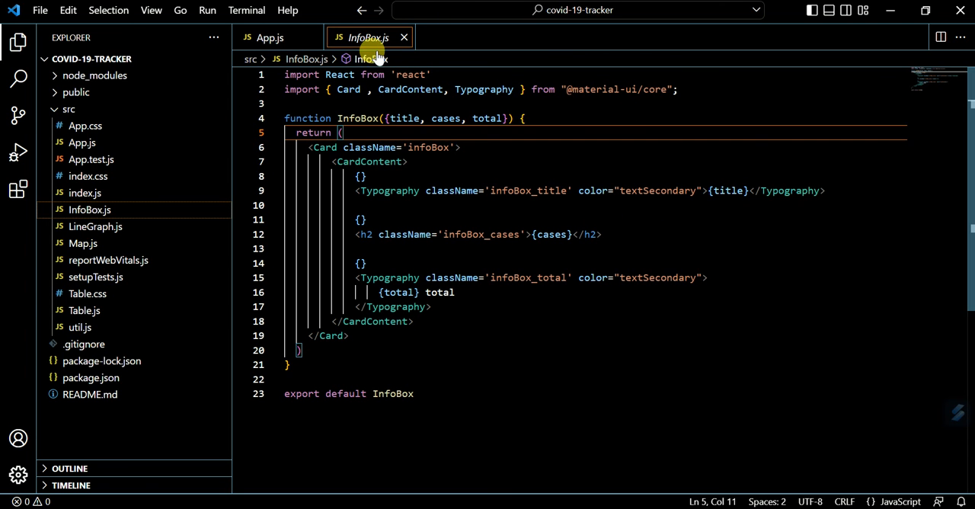
{"action": "mouse_move", "coordinate": [378, 60]}
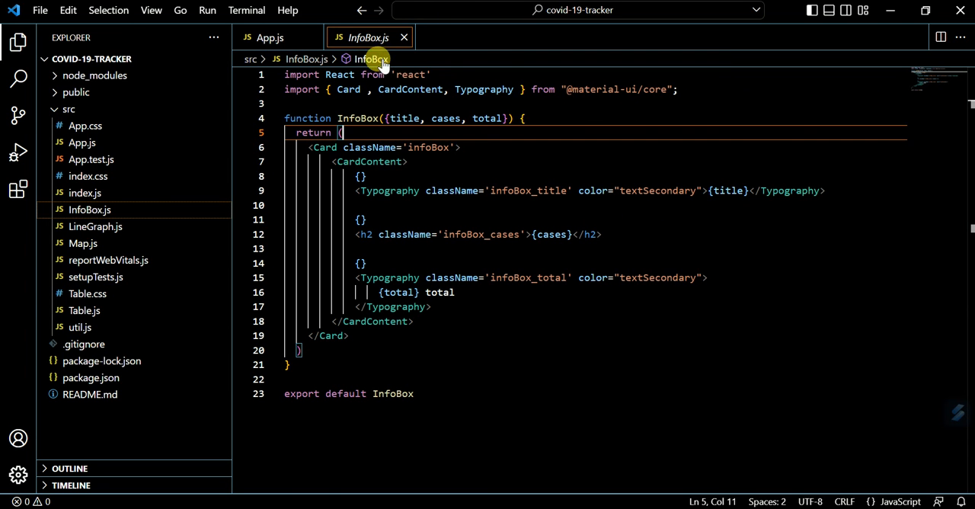
{"action": "mouse_move", "coordinate": [372, 60]}
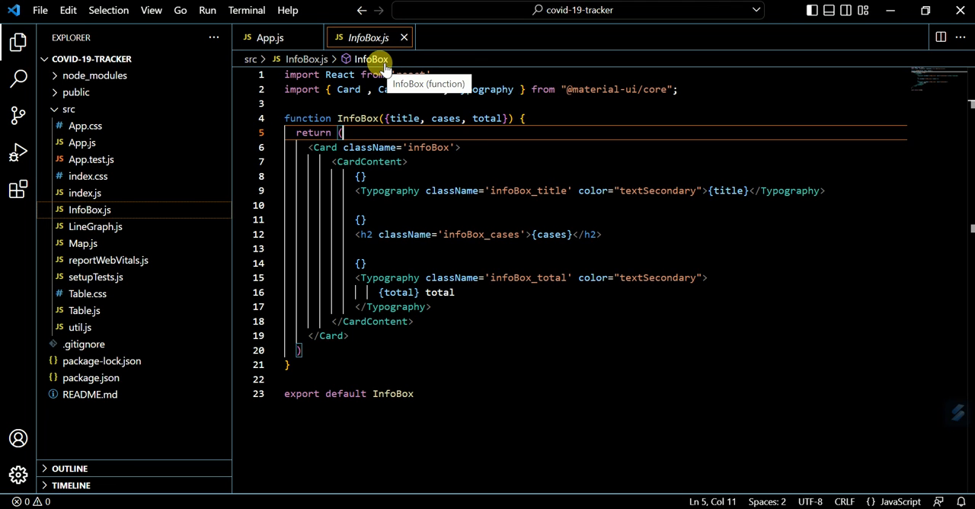
{"action": "mouse_move", "coordinate": [341, 402]}
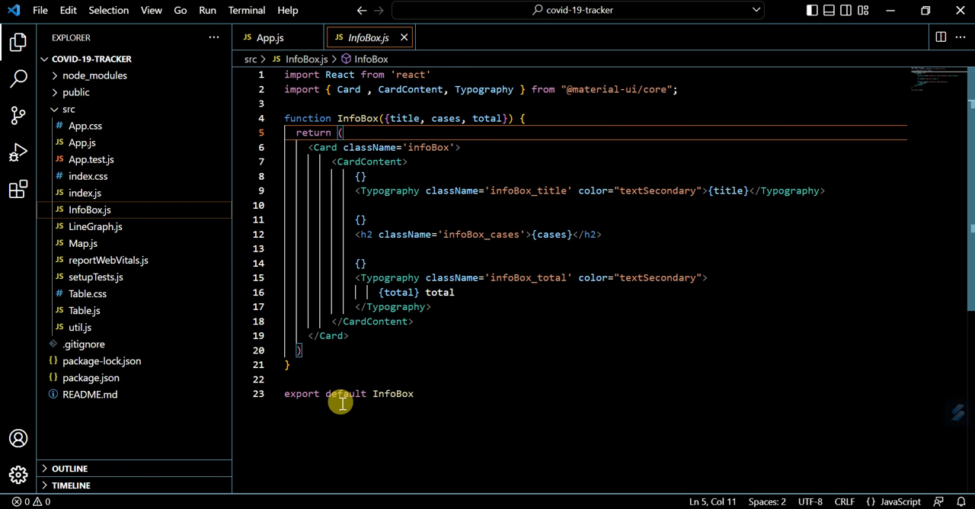
{"action": "mouse_move", "coordinate": [352, 119]}
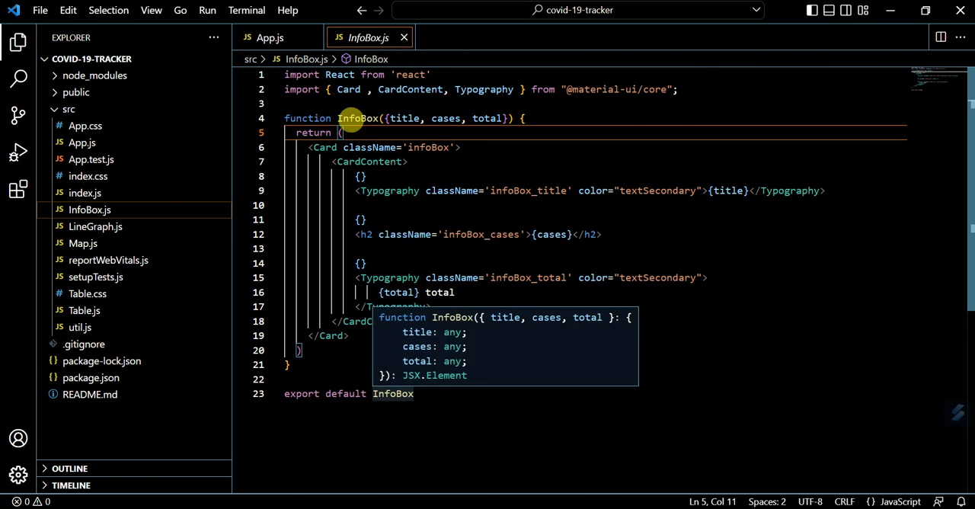
Step: Switch to App.js, which imports the InfoBox component, after reviewing InfoBox.js's default export
{"action": "left_click", "coordinate": [265, 36]}
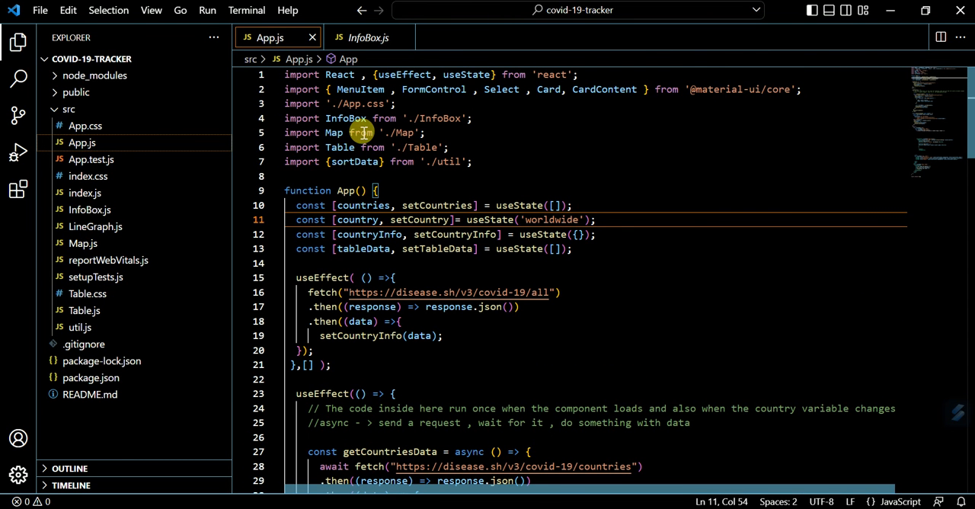
{"action": "mouse_move", "coordinate": [968, 125]}
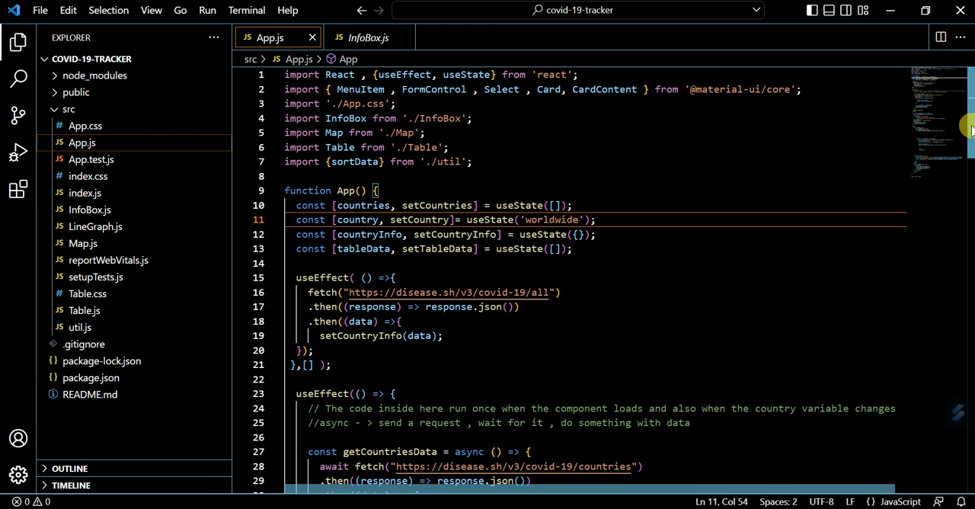
{"action": "mouse_move", "coordinate": [557, 143]}
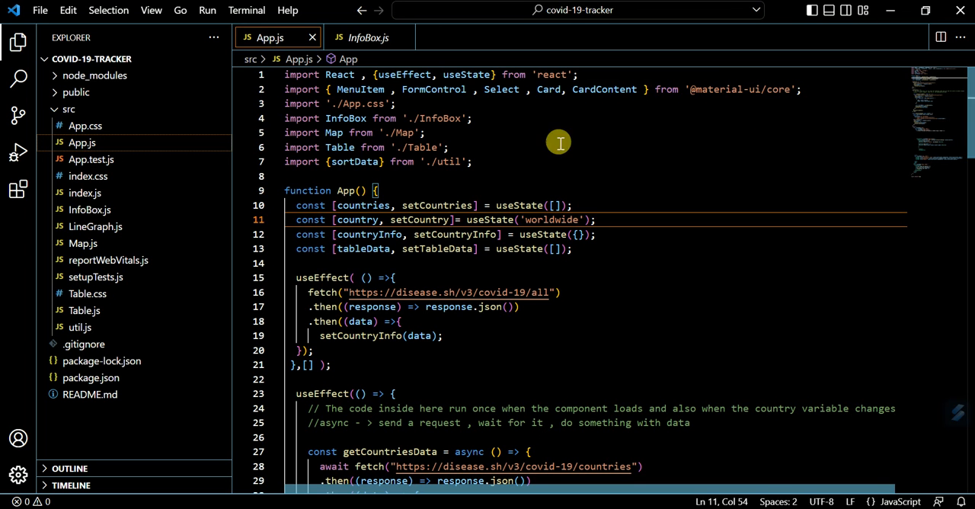
Step: Compare InfoBox.js with App.js, then scroll App.js to the onCountryChange fetch and setCountryInfo code
{"action": "left_click", "coordinate": [368, 36]}
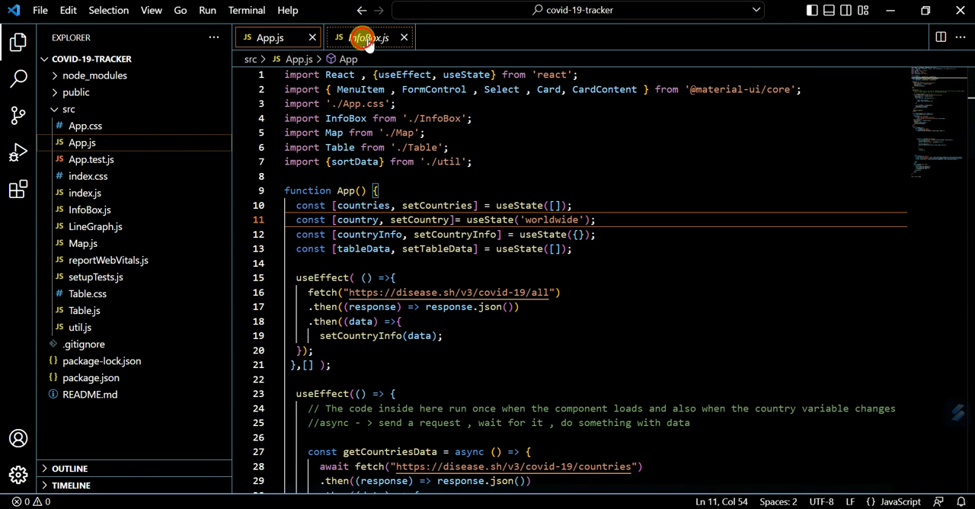
{"action": "left_click", "coordinate": [363, 37]}
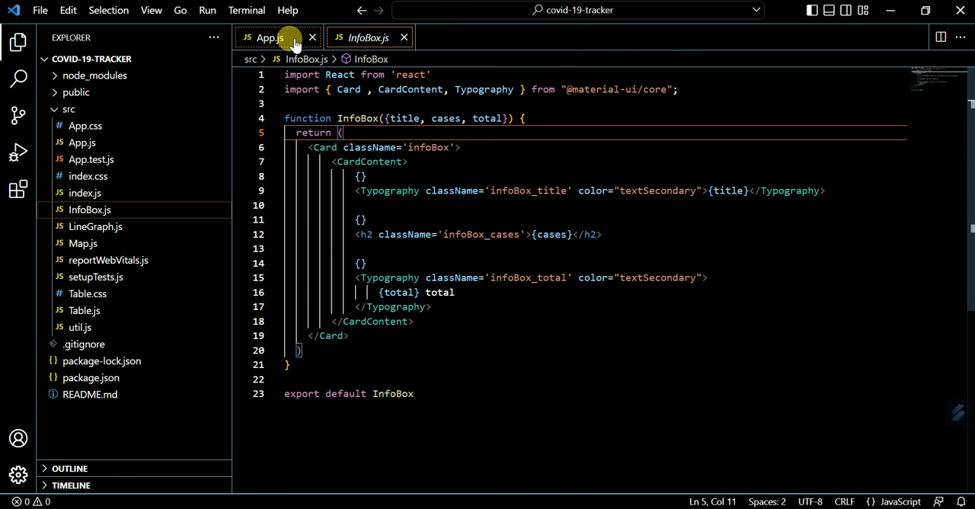
{"action": "left_click", "coordinate": [271, 36]}
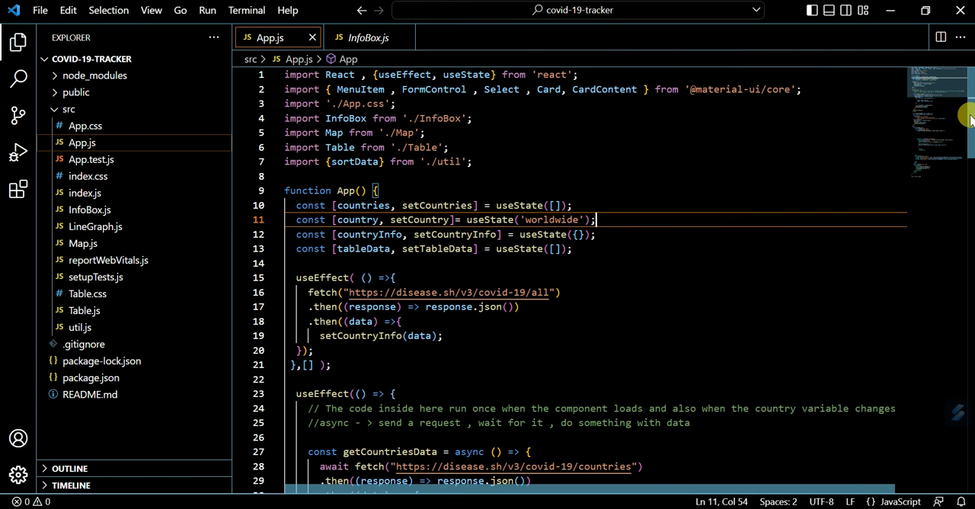
{"action": "scroll", "scroll_direction": "down", "scroll_amount": 3}
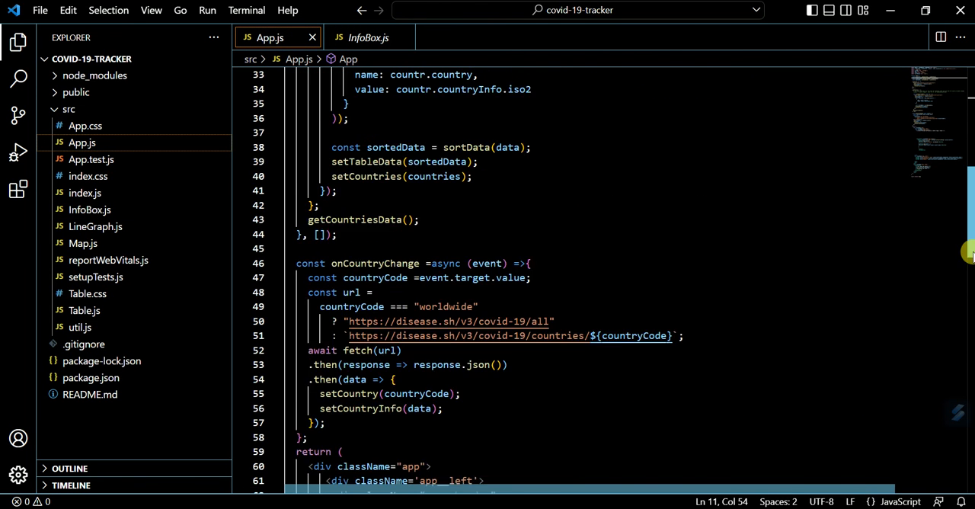
Step: Scroll App.js to the app__stats div with three InfoBox elements fed title, cases and total from countryInfo
{"action": "scroll", "scroll_direction": "down", "scroll_amount": 3}
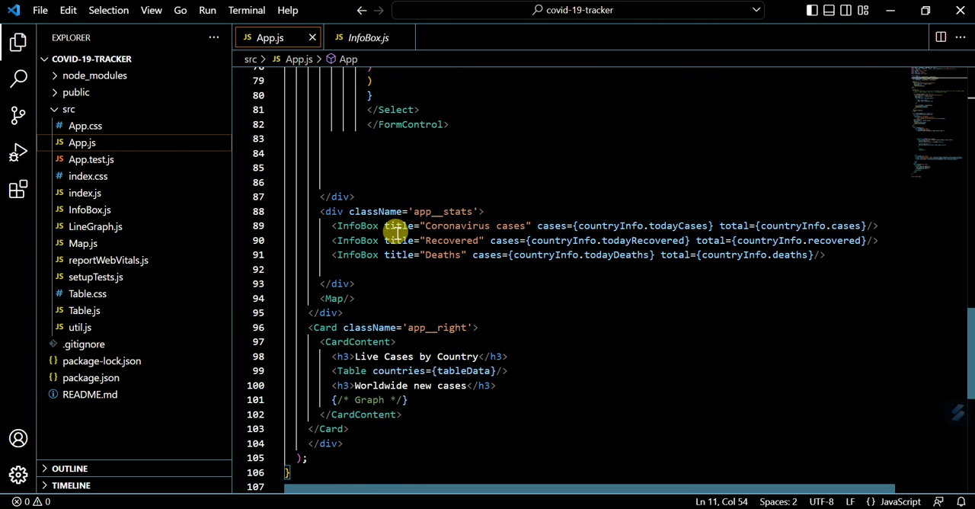
{"action": "mouse_move", "coordinate": [458, 231]}
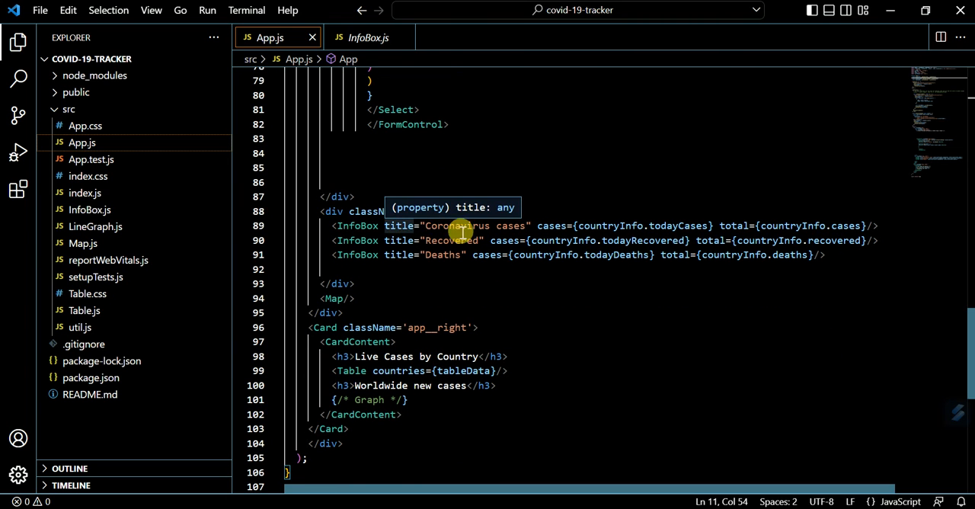
{"action": "mouse_move", "coordinate": [811, 231]}
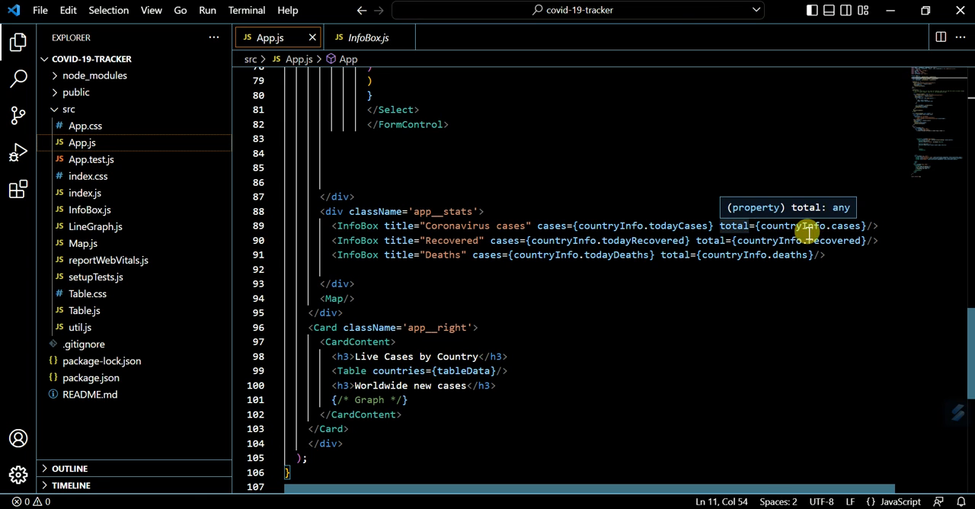
{"action": "mouse_move", "coordinate": [884, 226]}
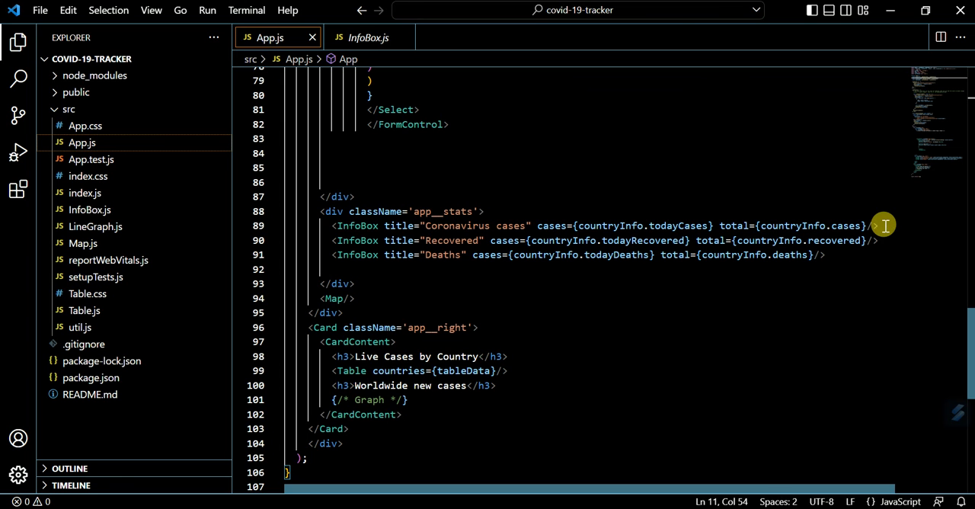
{"action": "mouse_move", "coordinate": [888, 229]}
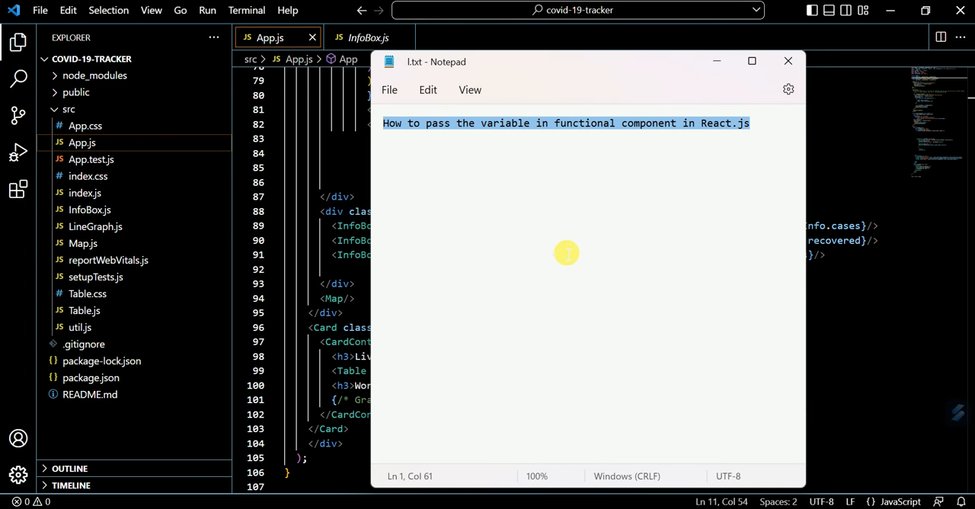
{"action": "mouse_move", "coordinate": [646, 143]}
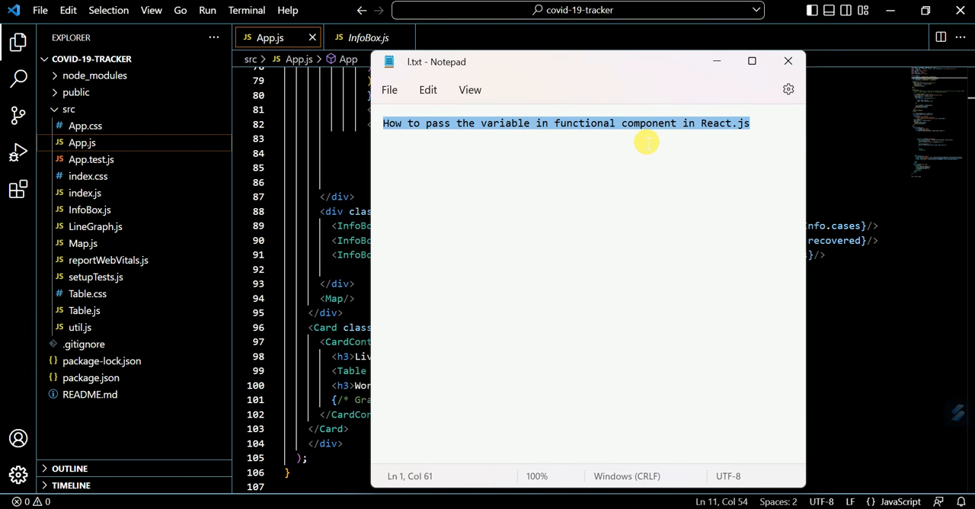